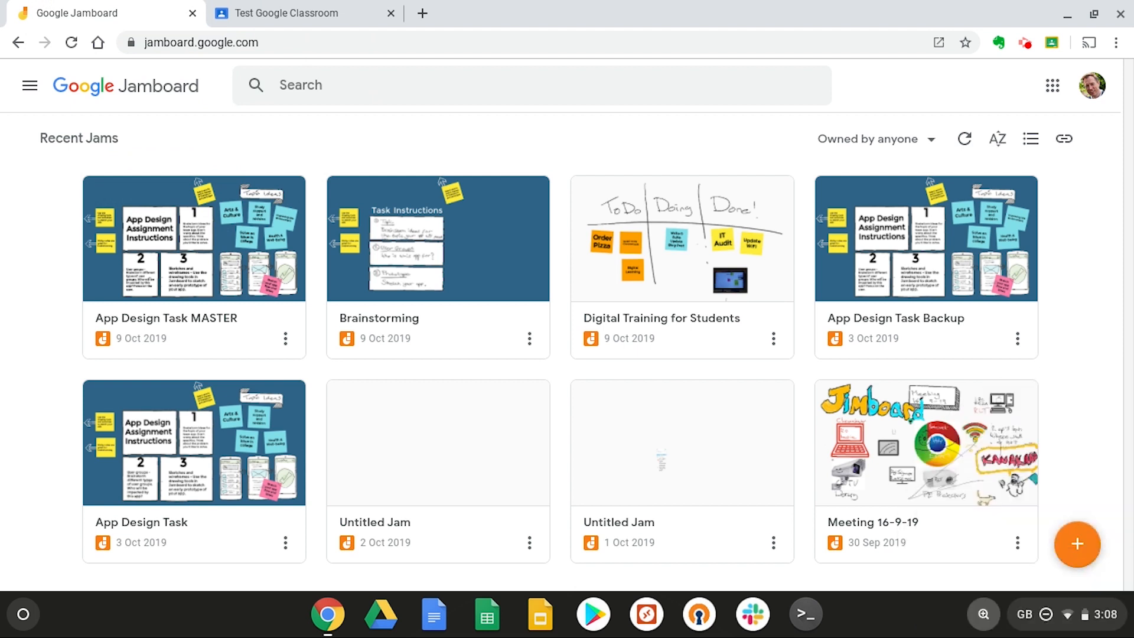
mouse_move(168, 253)
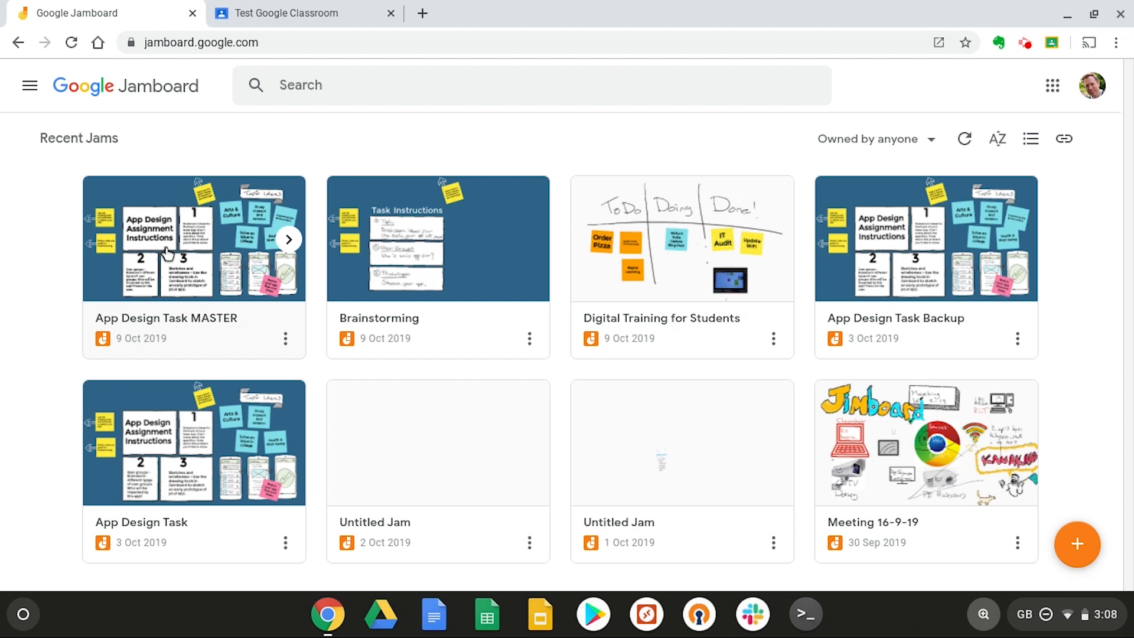
Step: Open the App Design Task MASTER jam from Recent Jams
left_click(194, 237)
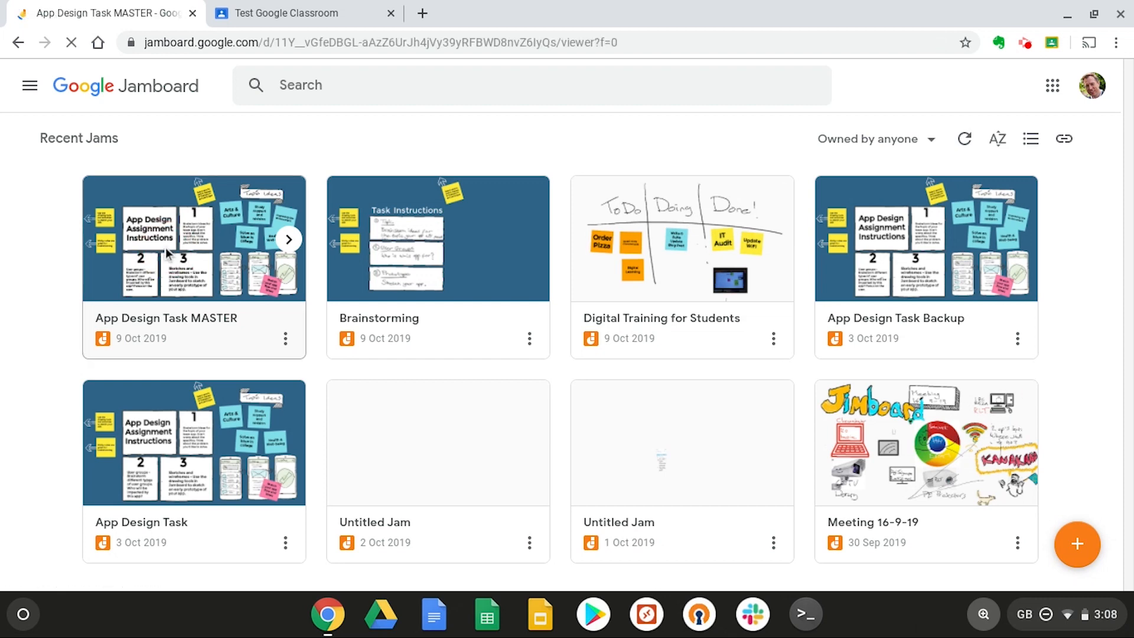
Step: Browse the App Design Task MASTER jam's frames using the next-frame arrow
left_click(193, 237)
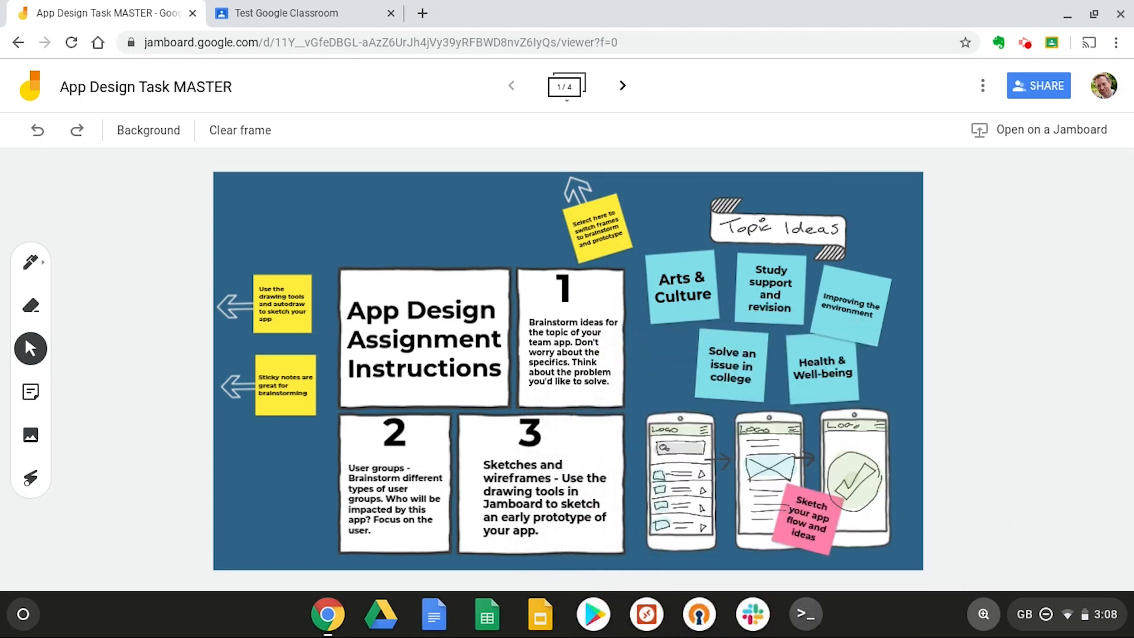
mouse_move(622, 85)
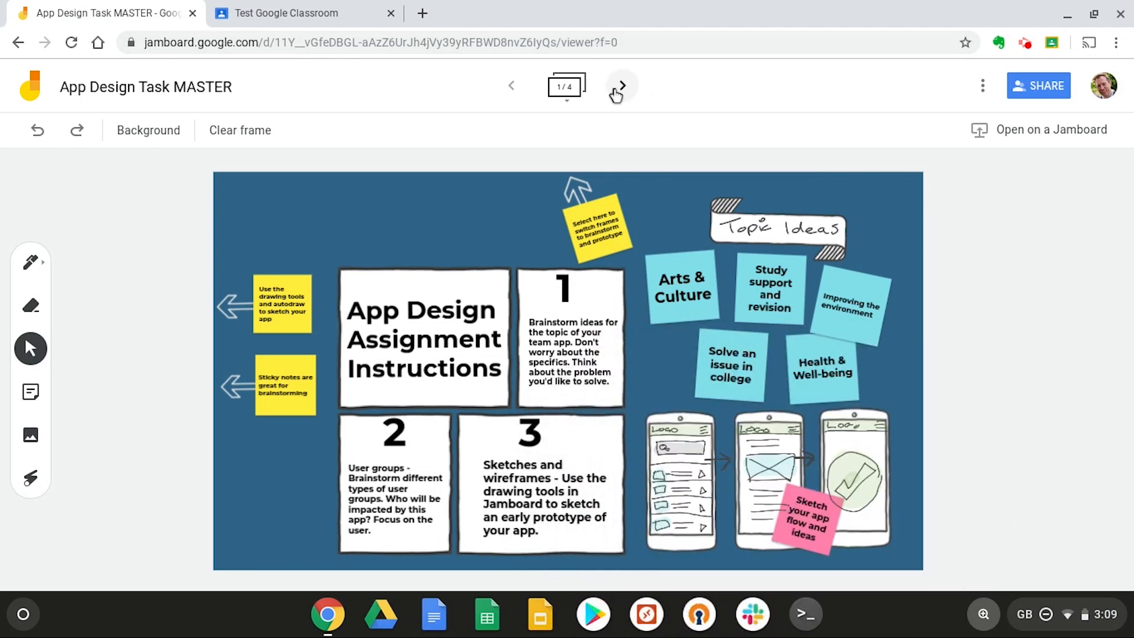
left_click(620, 85)
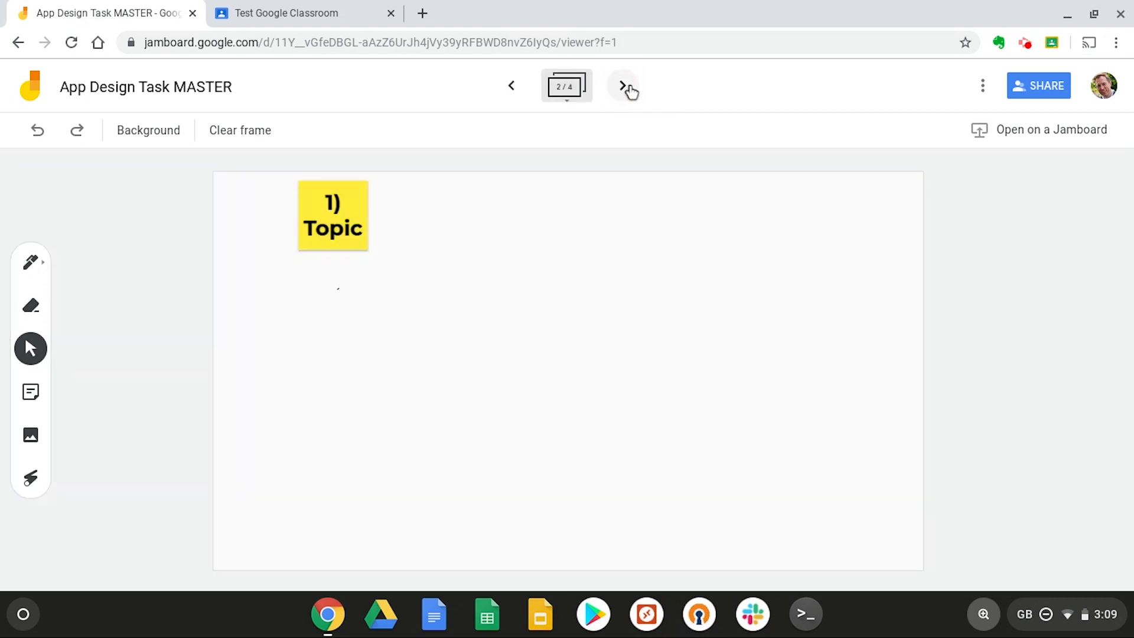
left_click(622, 85)
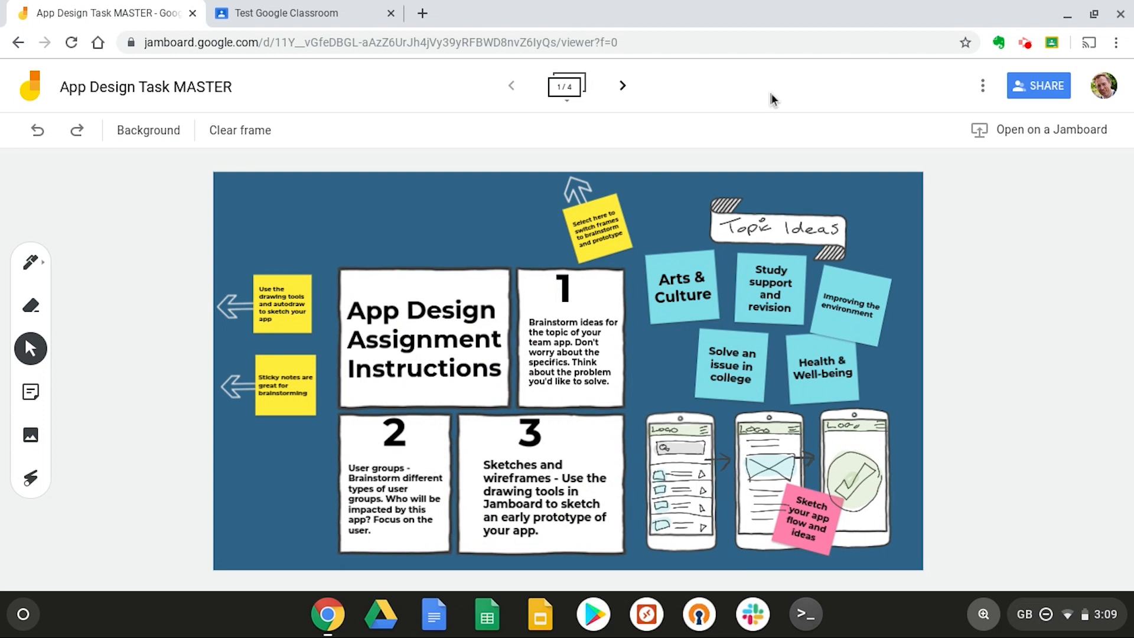
mouse_move(982, 85)
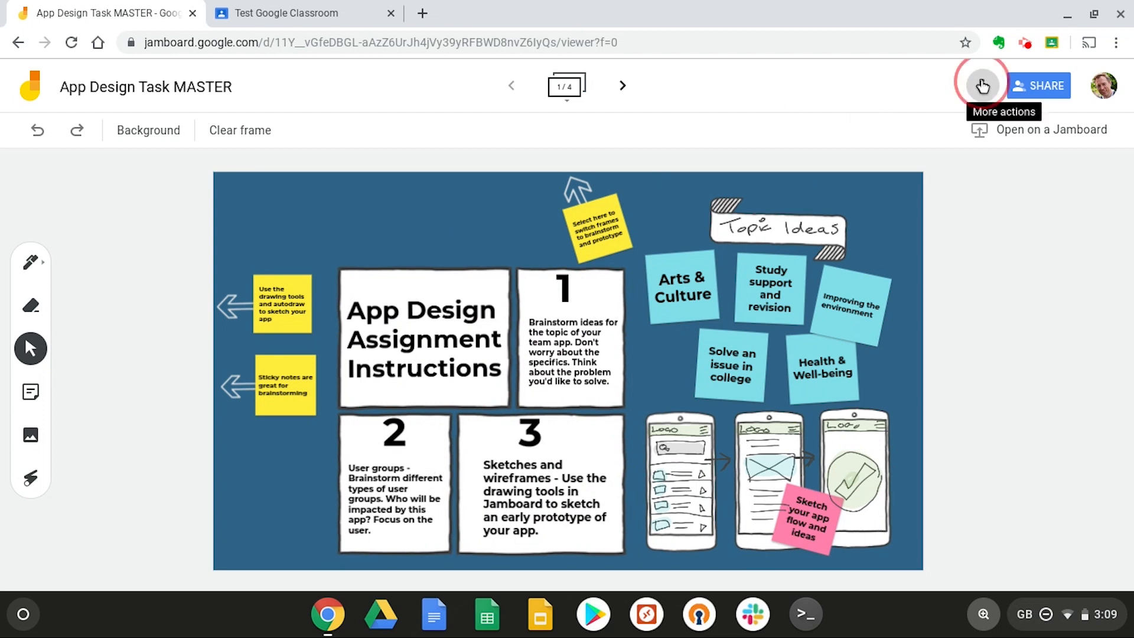
Step: Make a copy of the master jam named Team 1
left_click(982, 85)
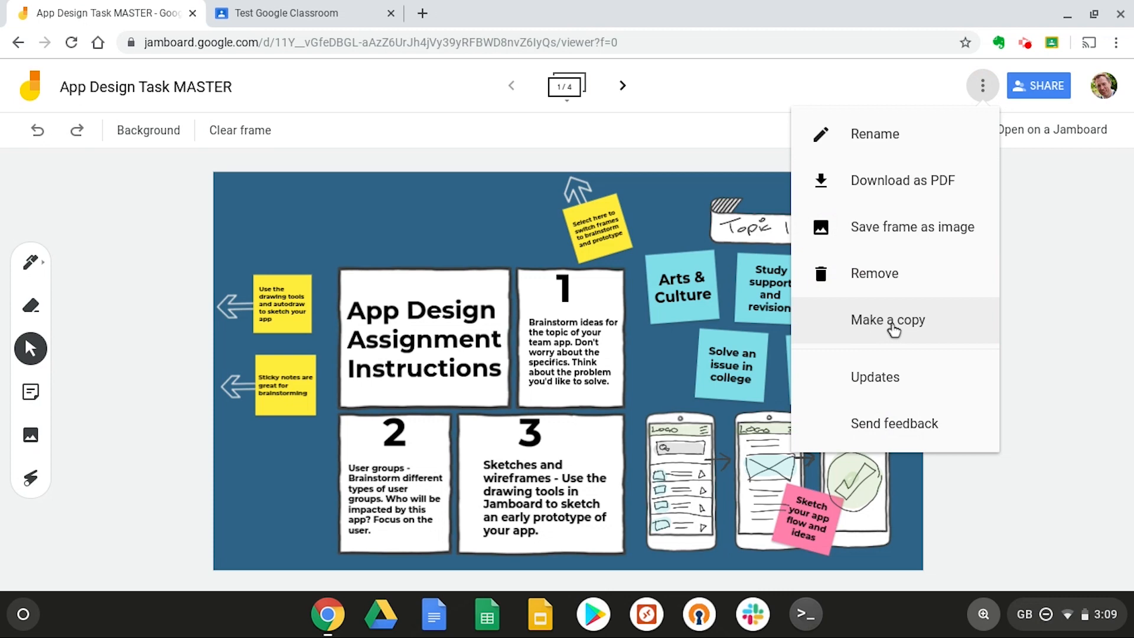
left_click(887, 319)
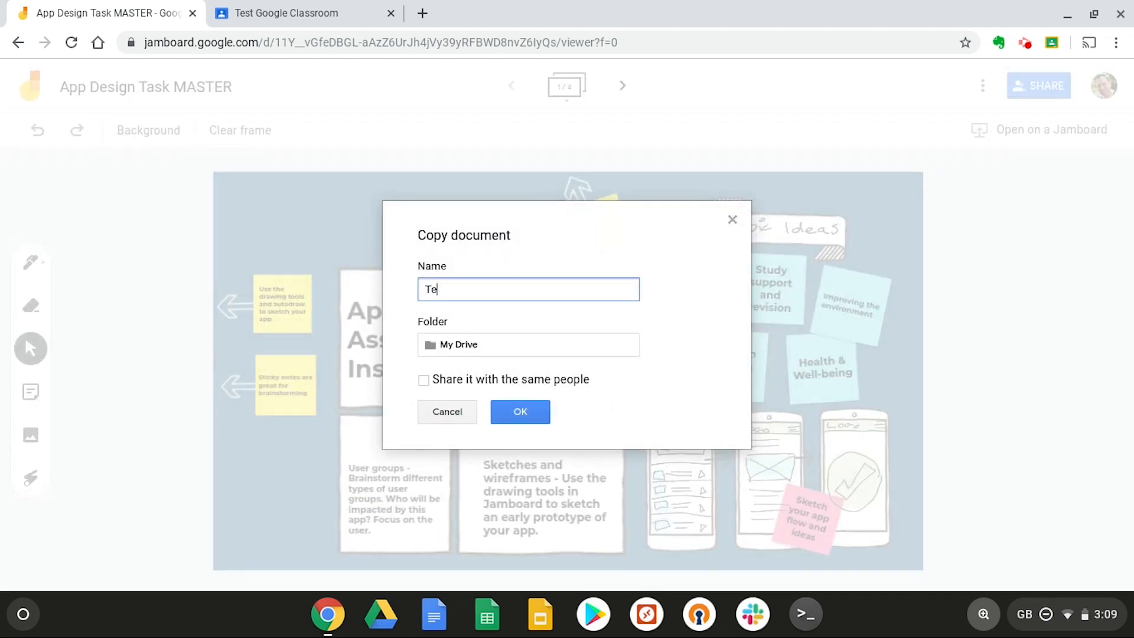
left_click(520, 412)
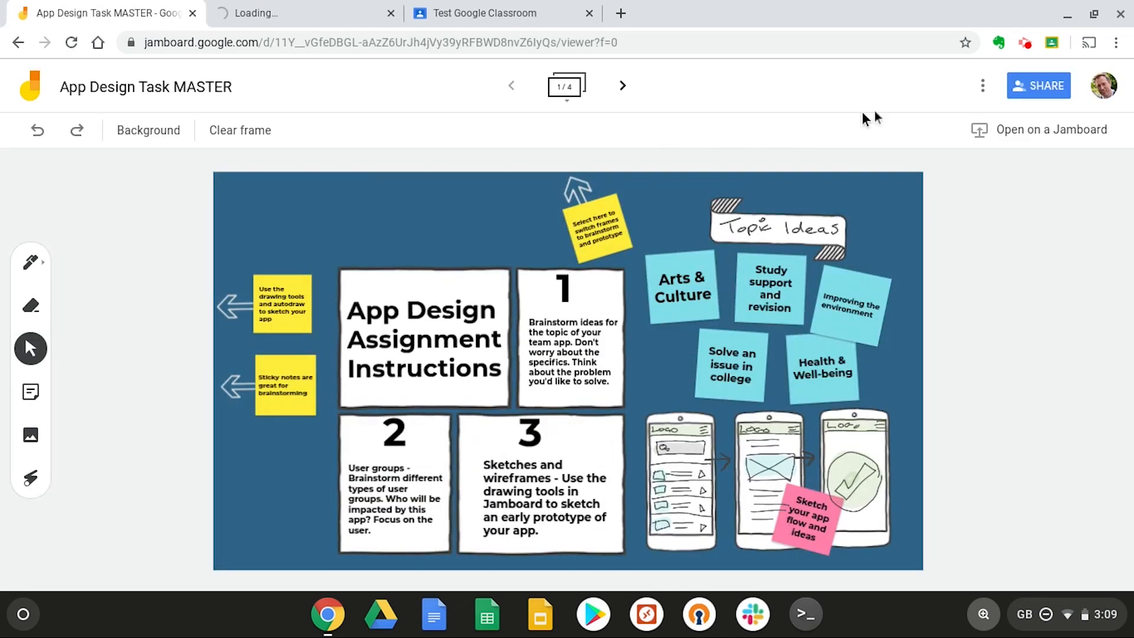
Step: Make a second copy of the master jam named Team 2
left_click(982, 85)
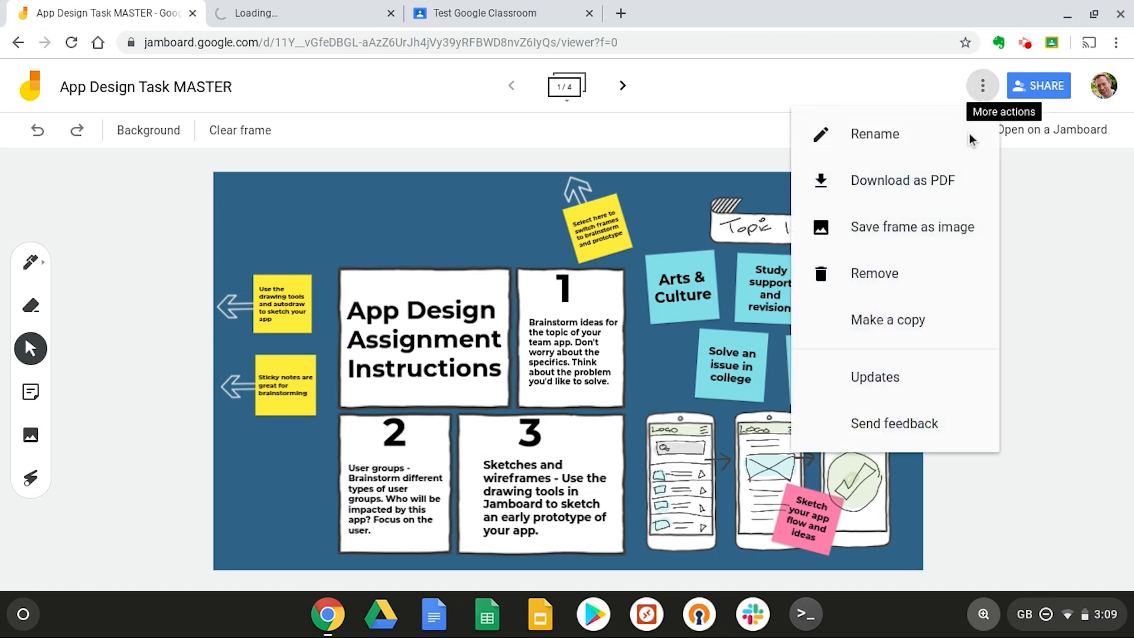
left_click(887, 319)
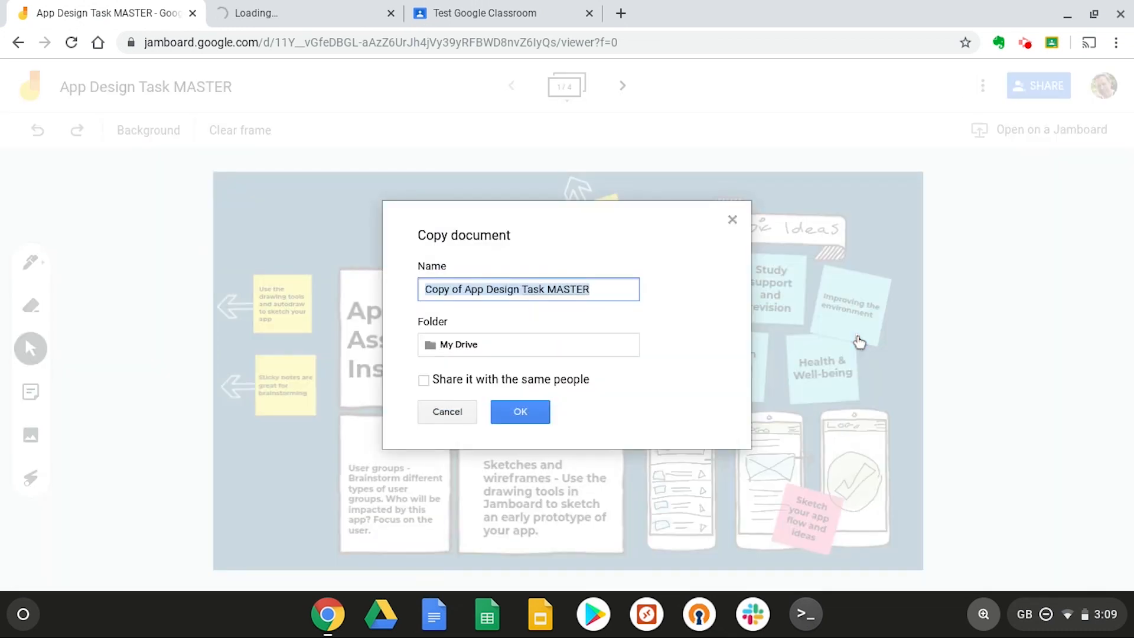
type("Team 2")
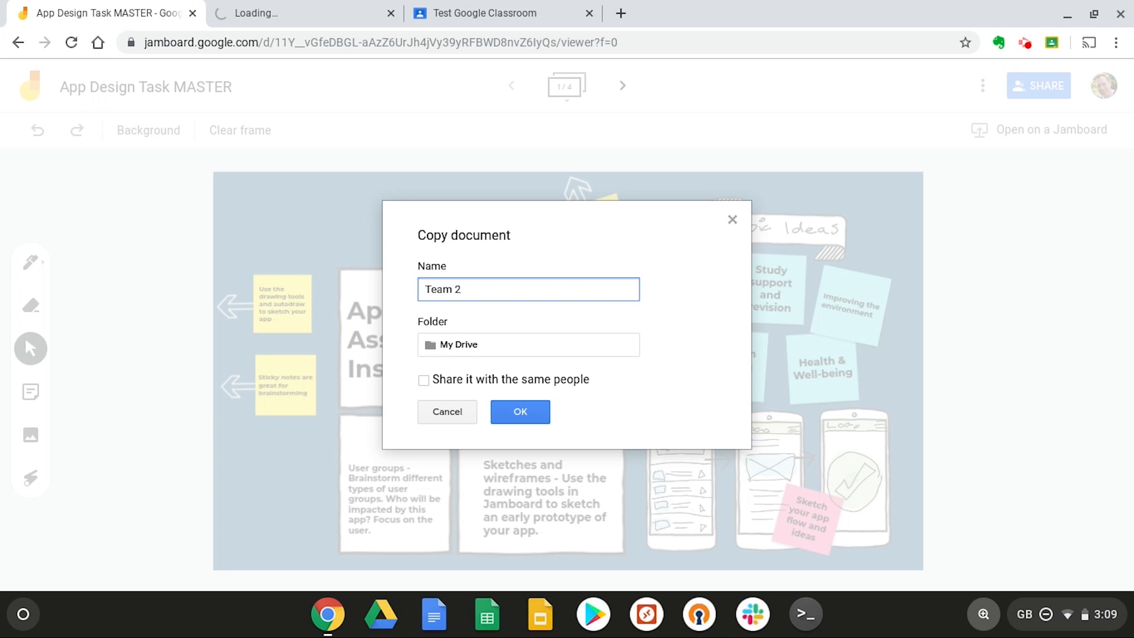
left_click(519, 411)
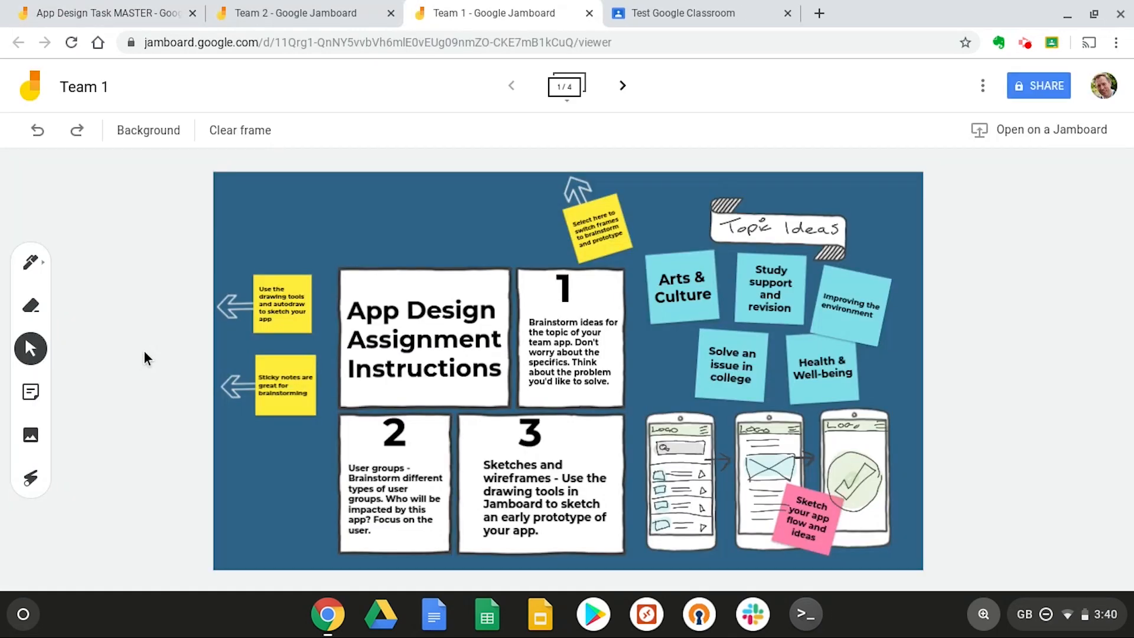
Step: In Test Google Classroom's Classwork, create an assignment titled 'App Design Team 1'
left_click(682, 13)
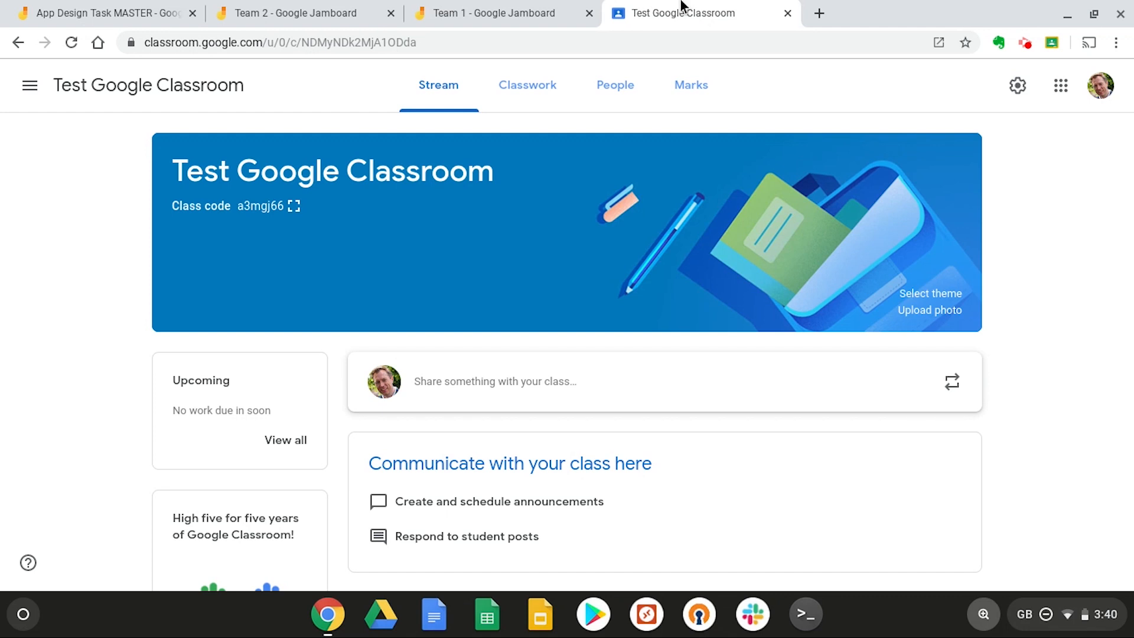
mouse_move(564, 61)
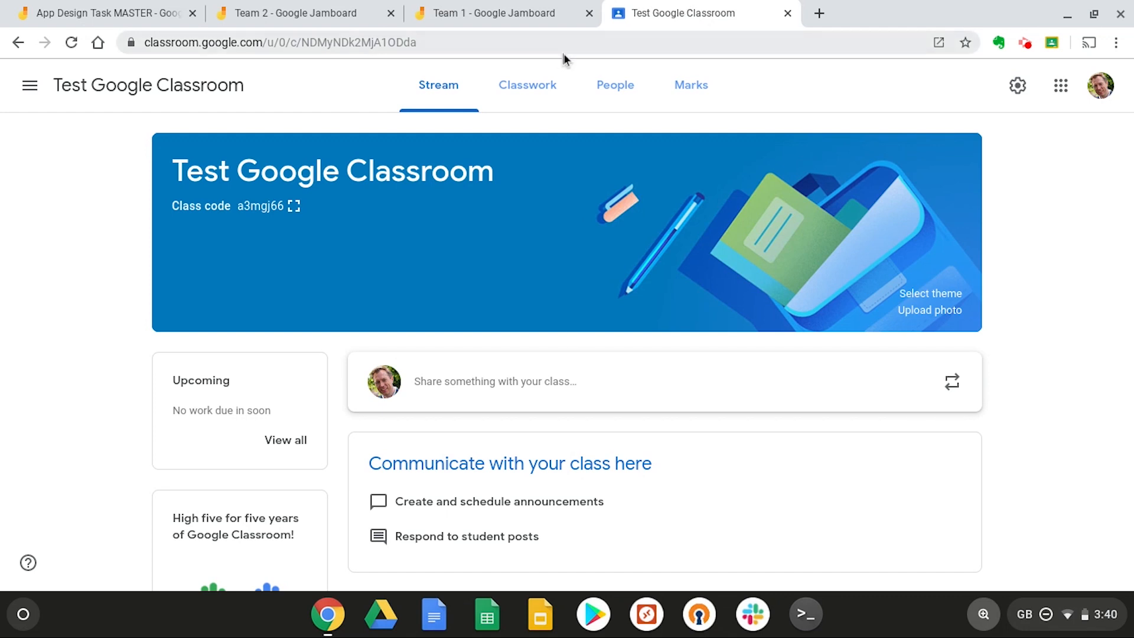
left_click(527, 84)
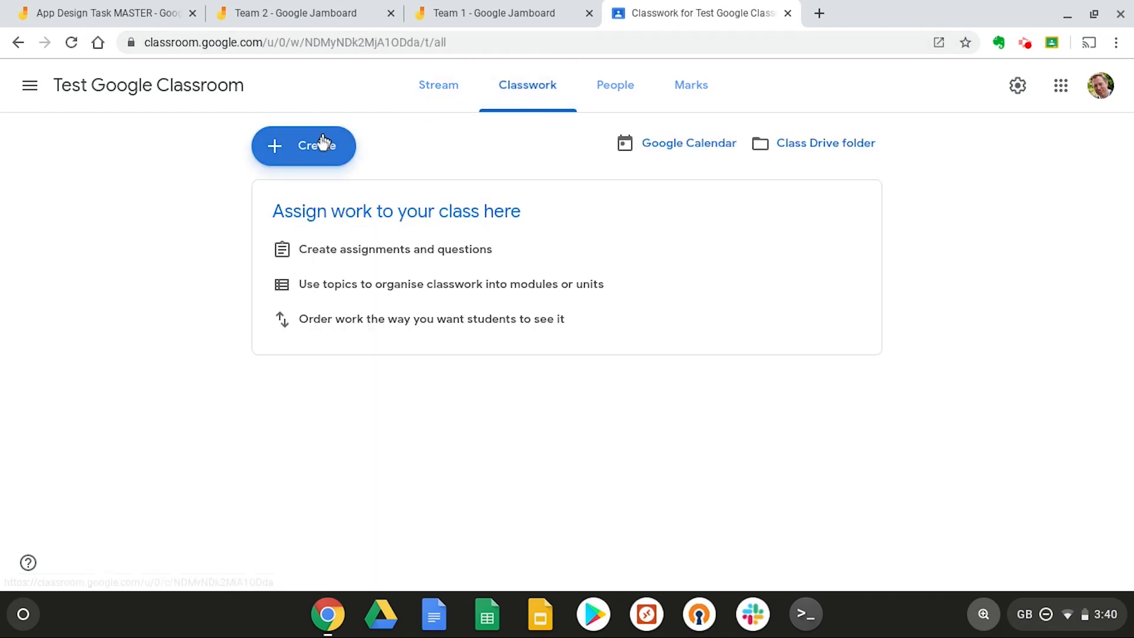
left_click(303, 146)
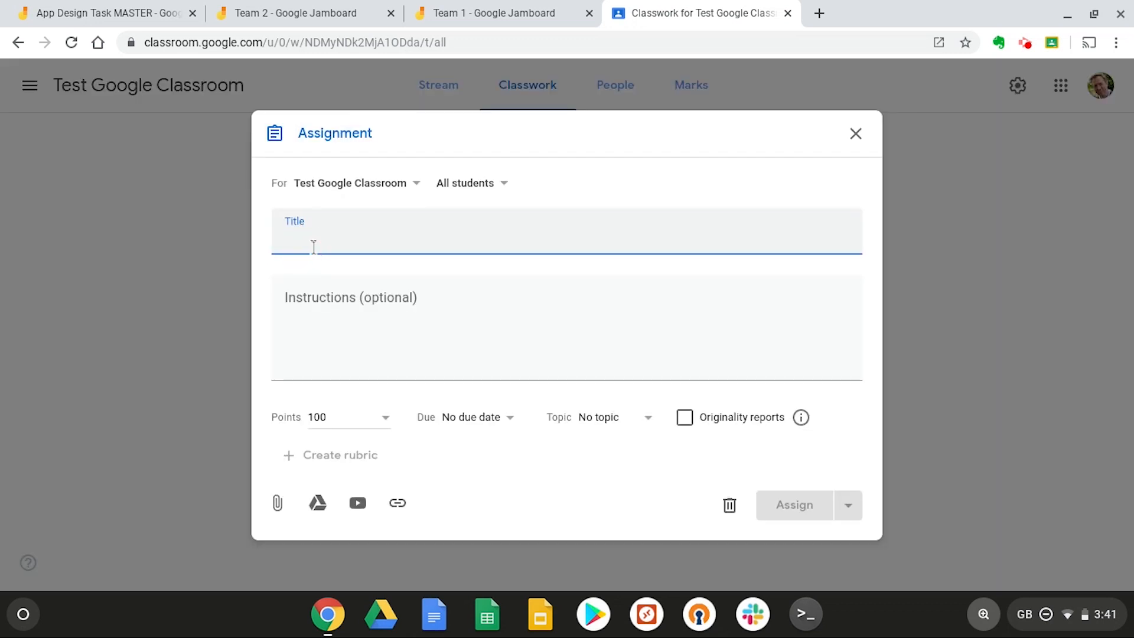
type("App Design")
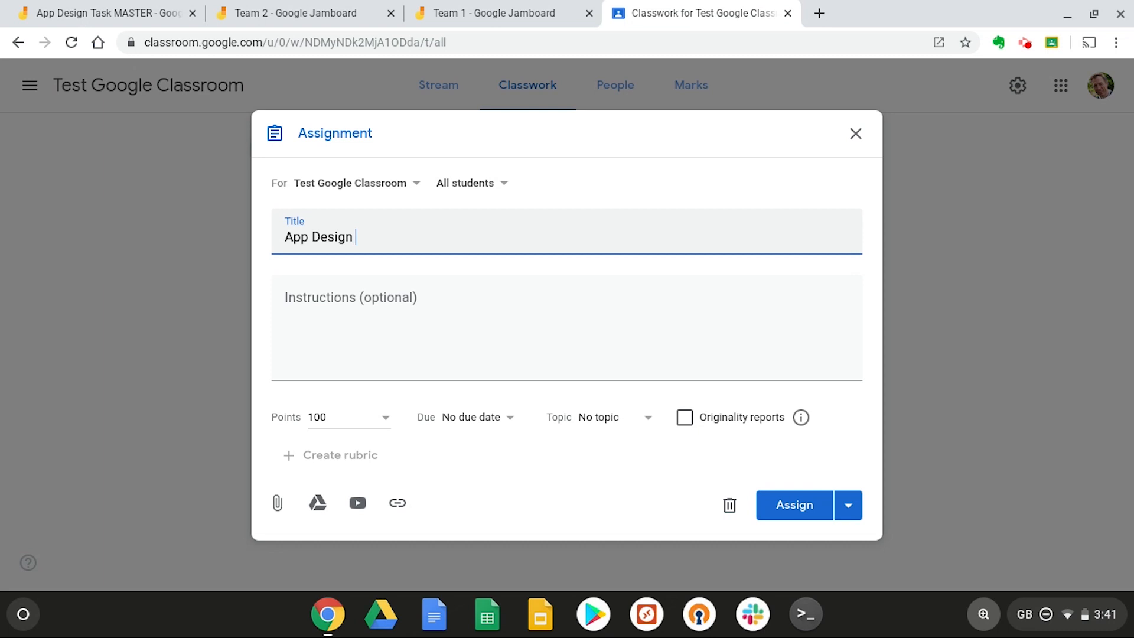
type("Team 1")
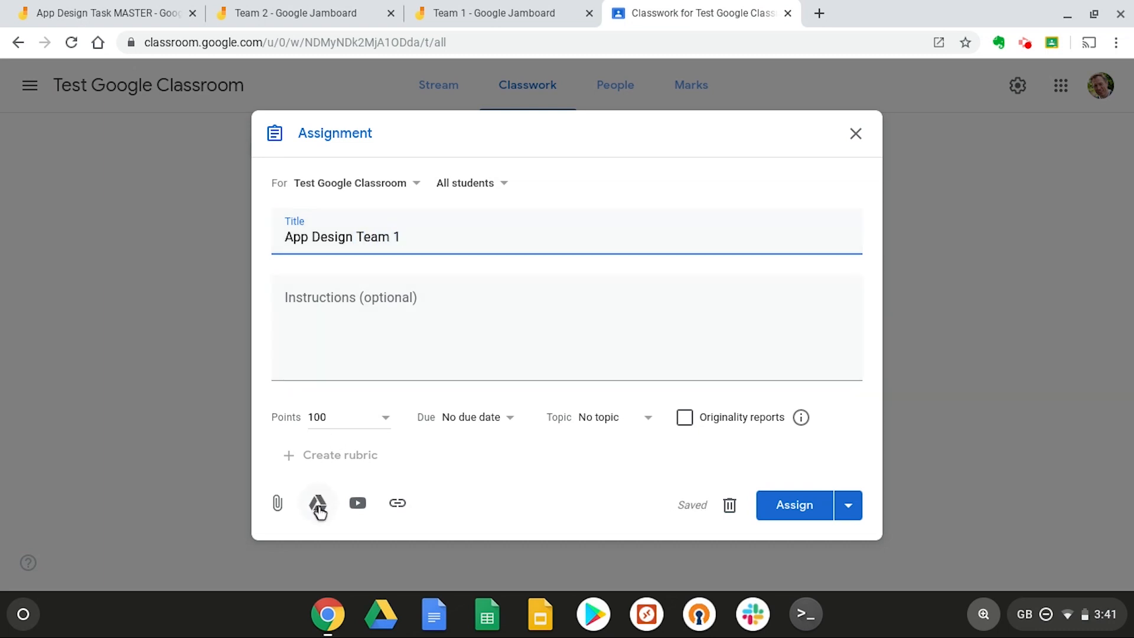
Step: Attach the Team 1 jam from Google Drive's Recent files
left_click(318, 503)
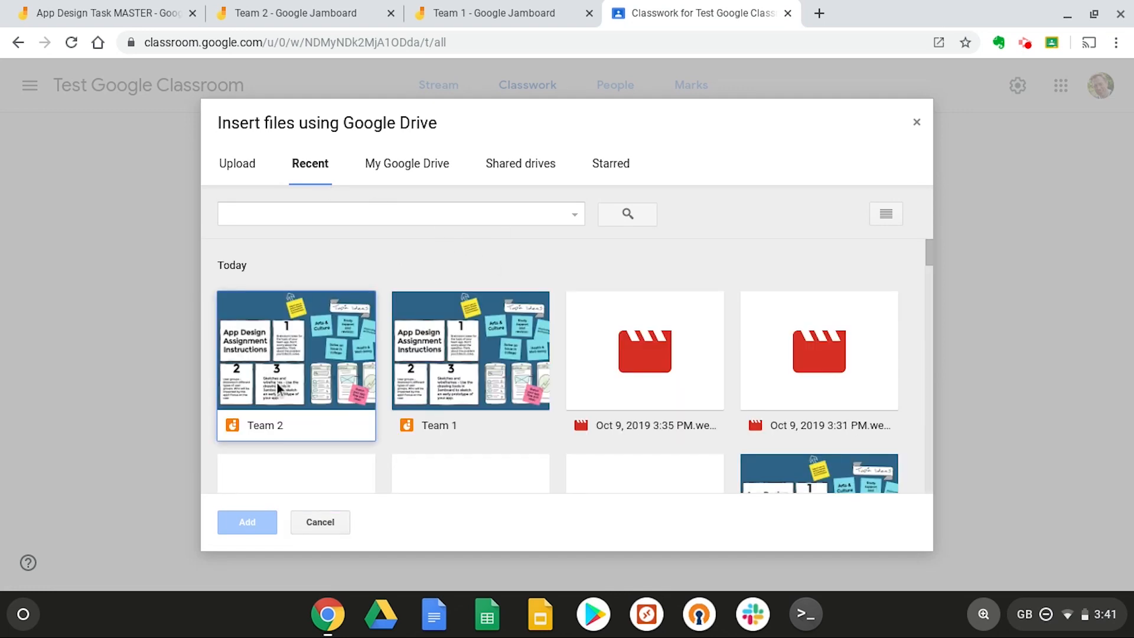
left_click(470, 350)
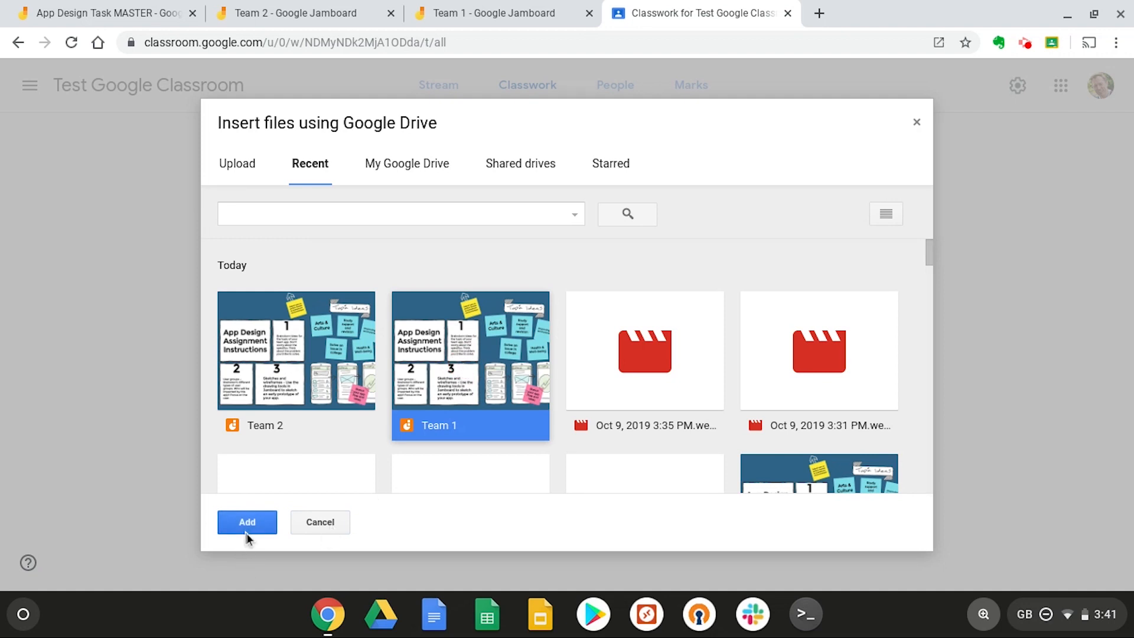
left_click(247, 522)
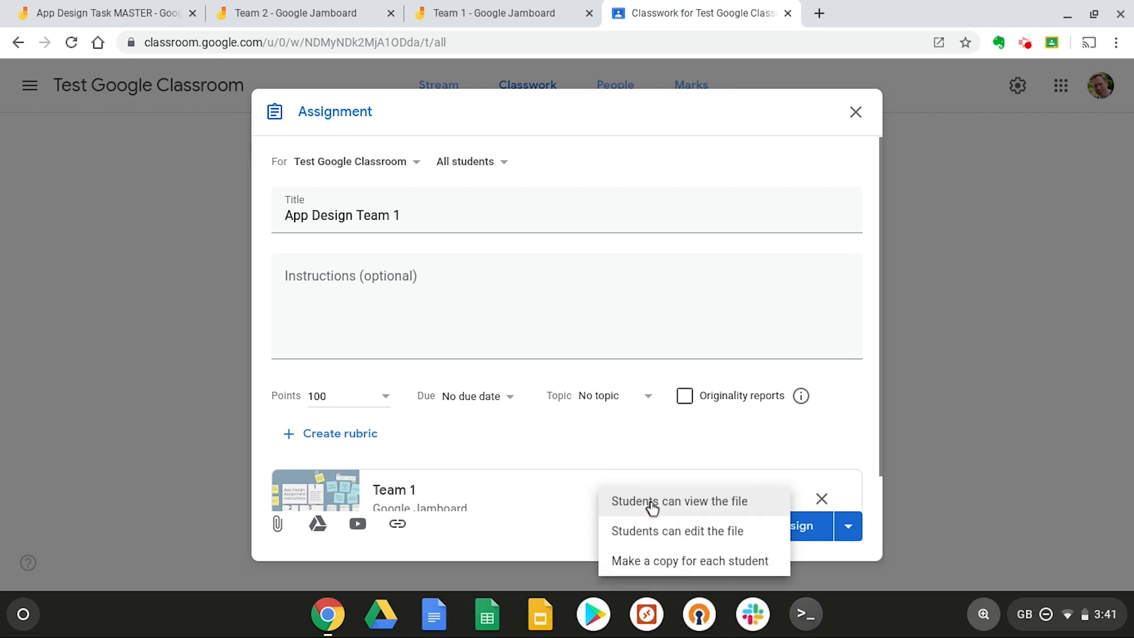
mouse_move(650, 536)
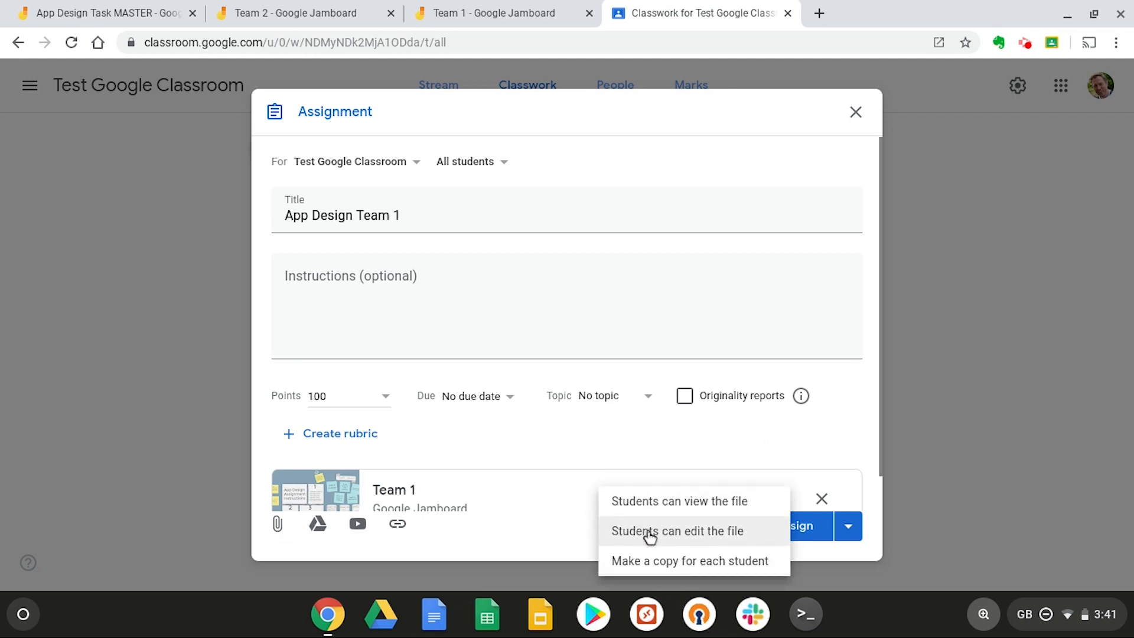
Step: Set the Team 1 attachment to 'Students can edit the file'
left_click(676, 530)
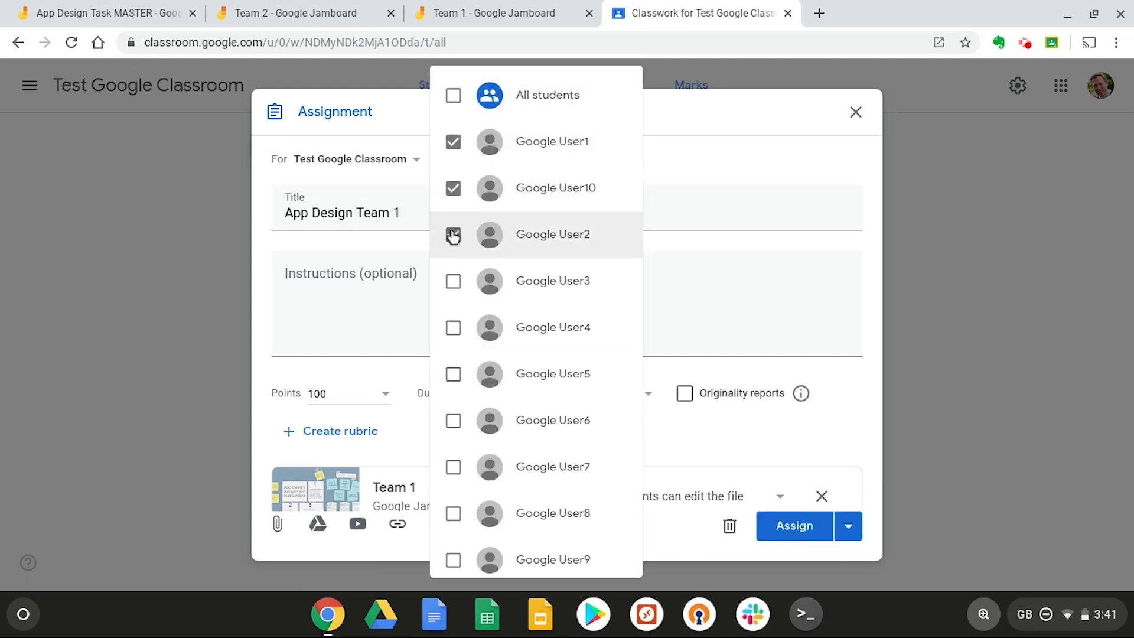
Step: Limit App Design Team 1 to four selected students and assign it
left_click(453, 234)
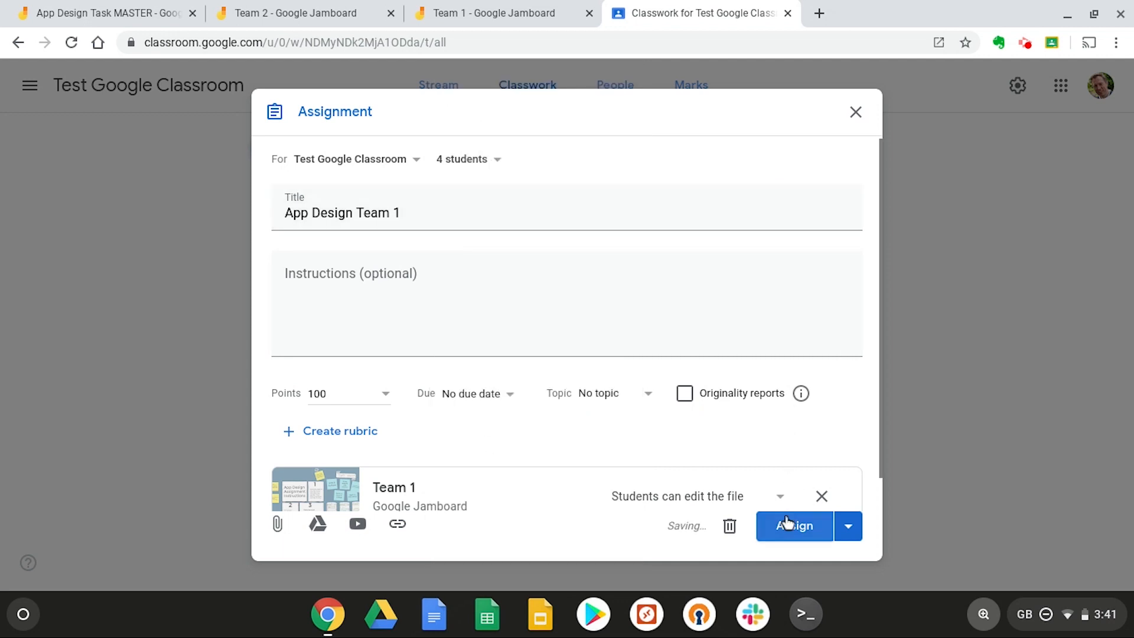
left_click(793, 525)
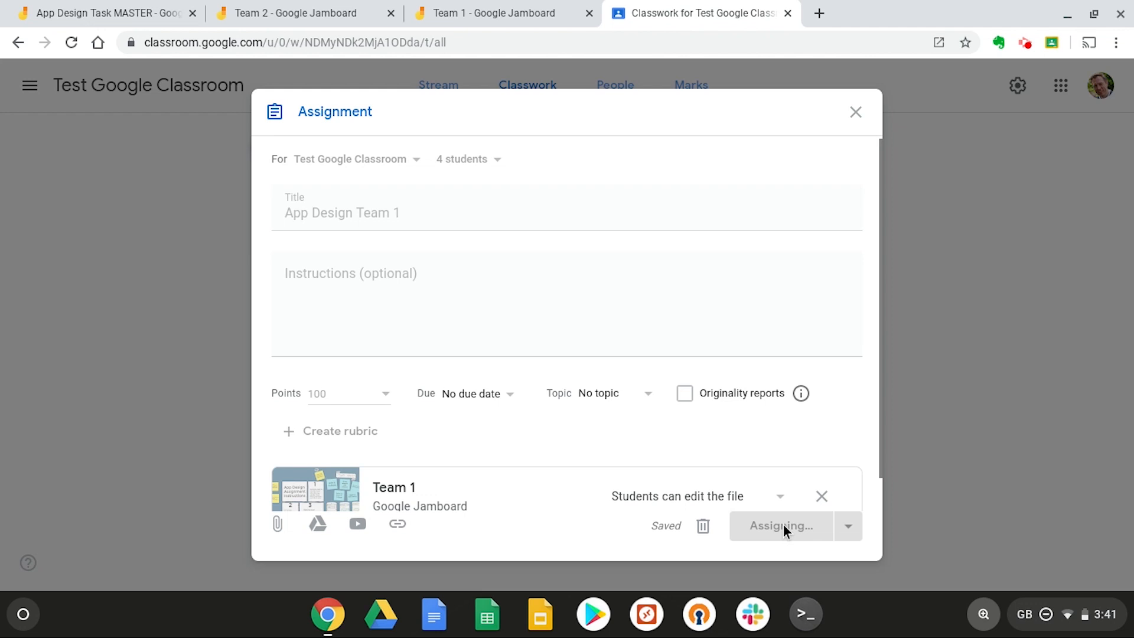
left_click(779, 525)
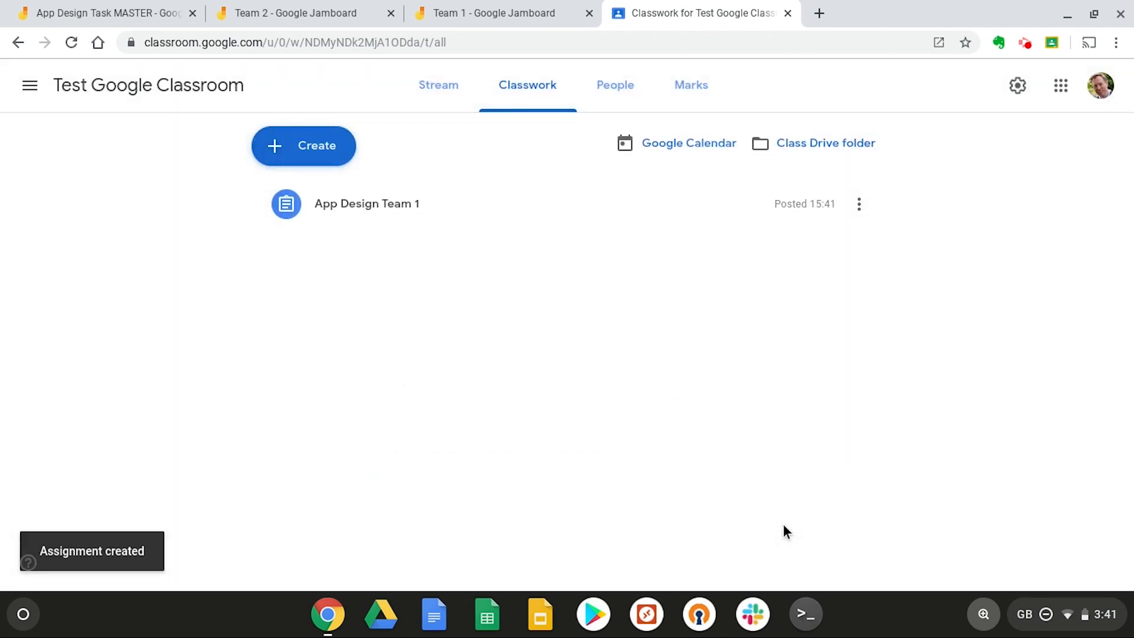